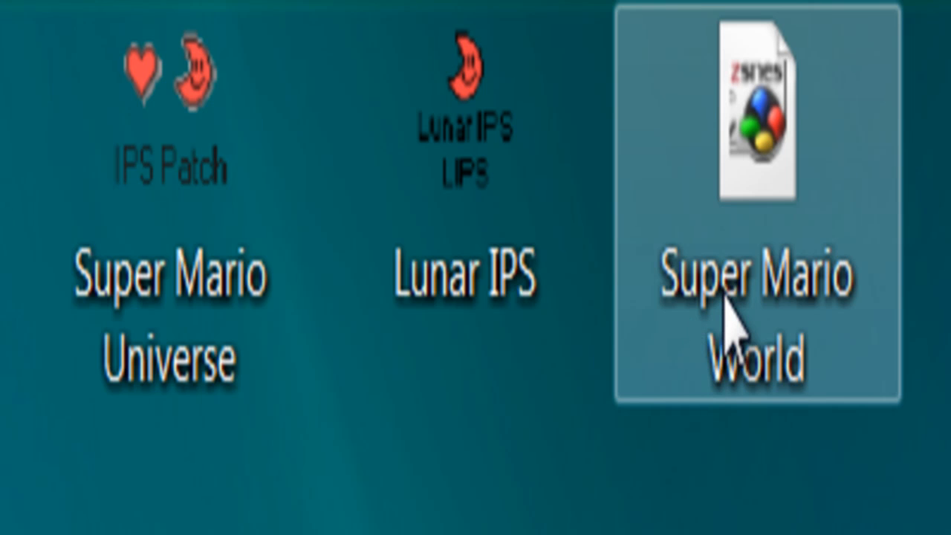
mouse_move(746, 270)
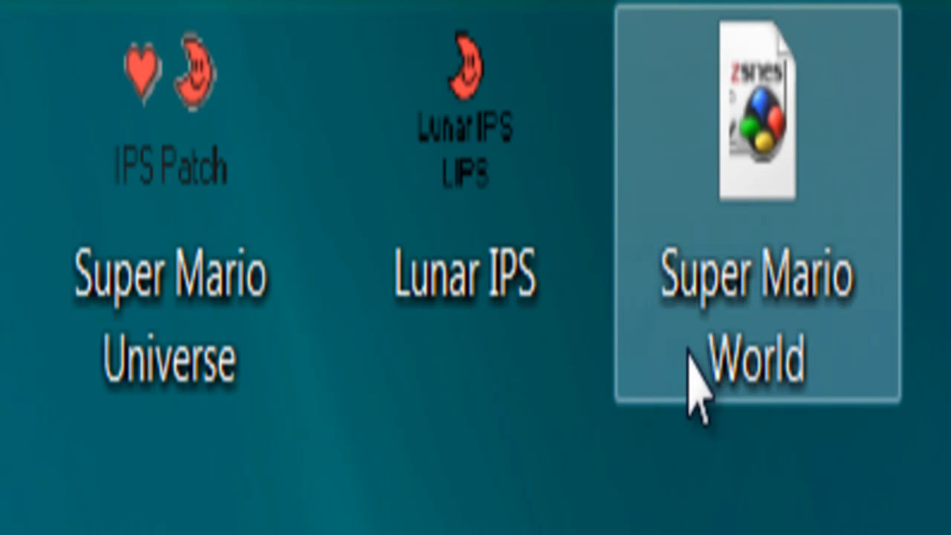
Step: Launch Lunar IPS from the desktop beside the Super Mario World ROM and Universe patch, allowing it to run
left_click(475, 279)
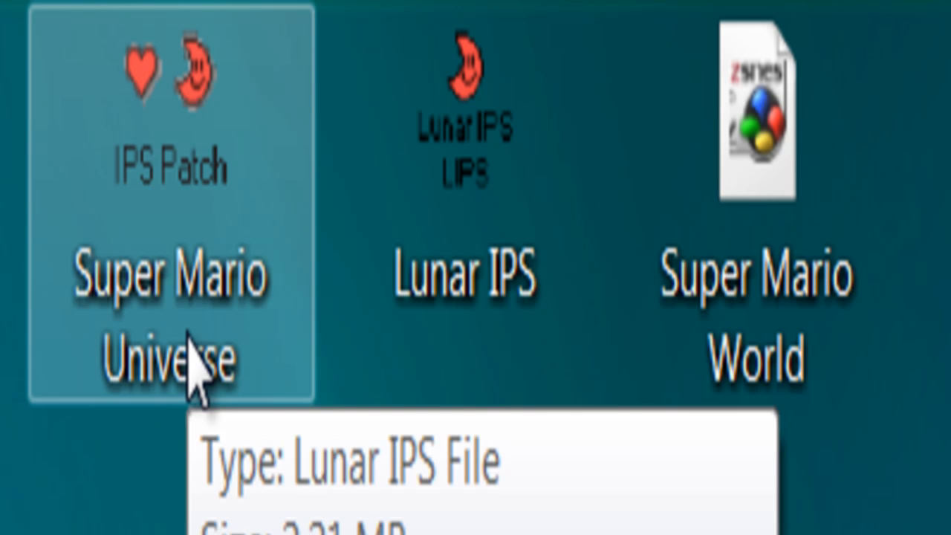
left_click(758, 112)
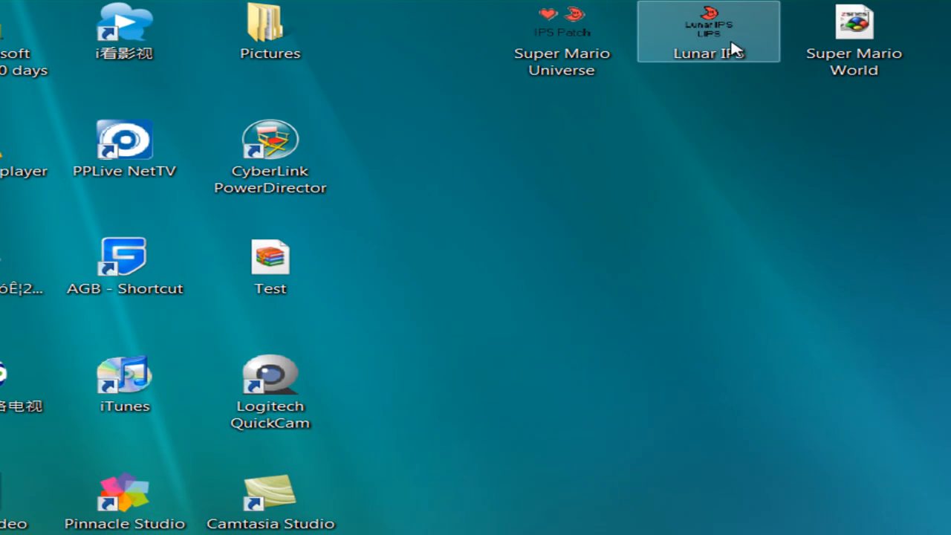
double_click(702, 23)
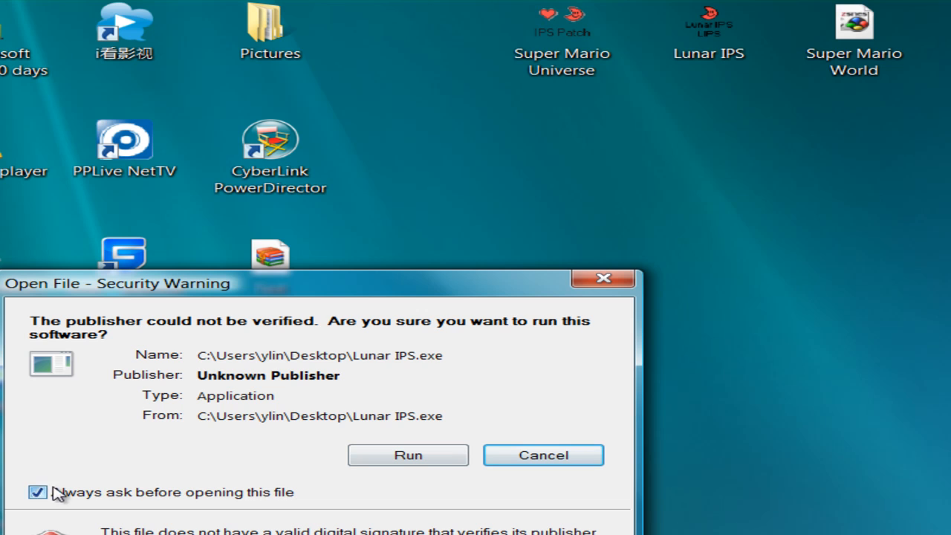
left_click(409, 455)
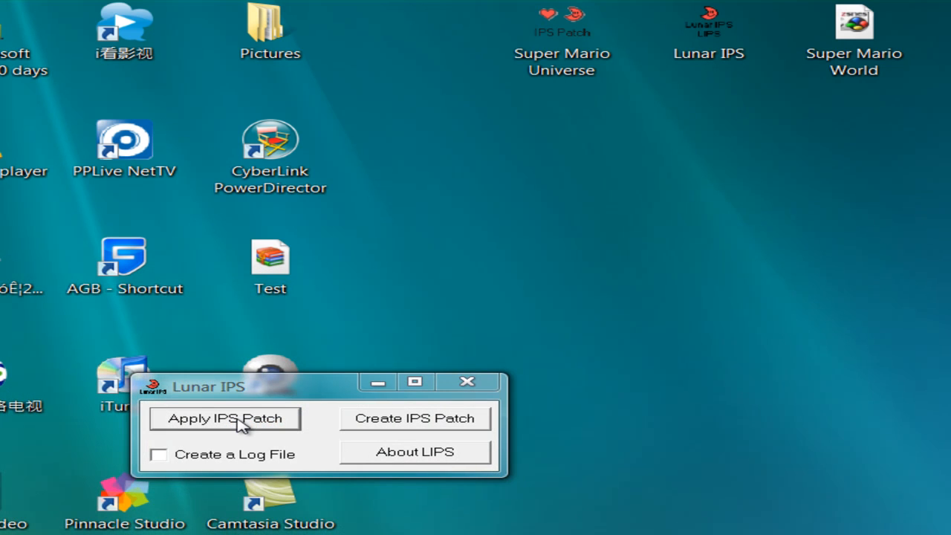
Step: Apply the Super Mario Universe IPS patch to the Super Mario World ROM and minimize Lunar IPS
left_click(224, 419)
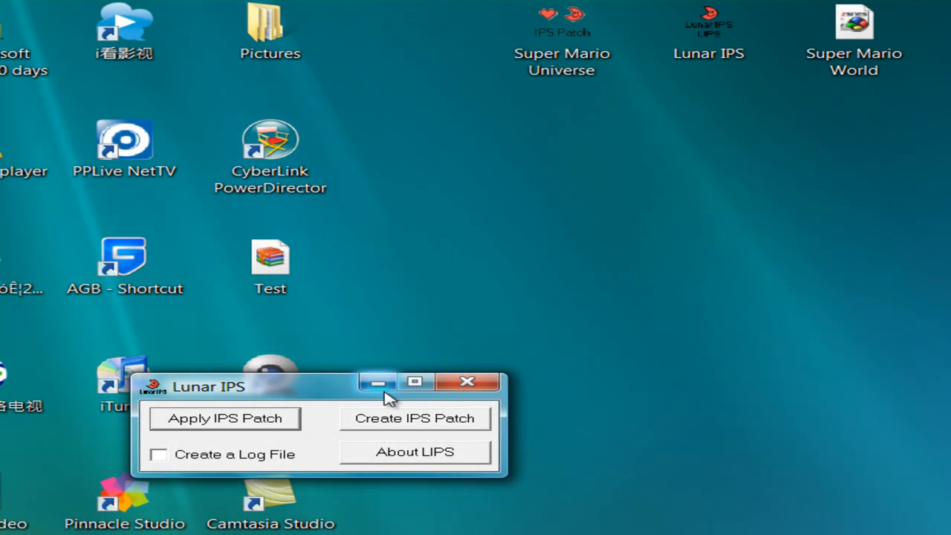
mouse_move(380, 384)
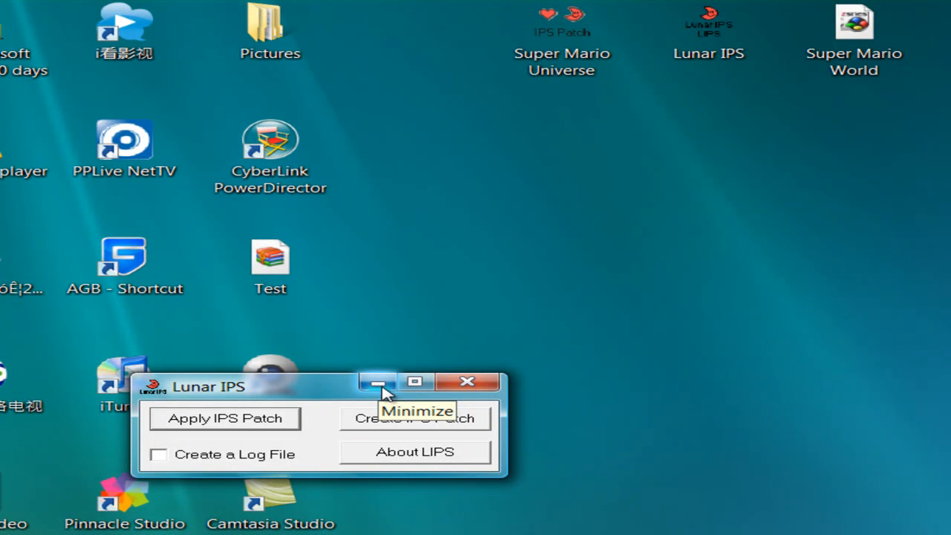
left_click(381, 380)
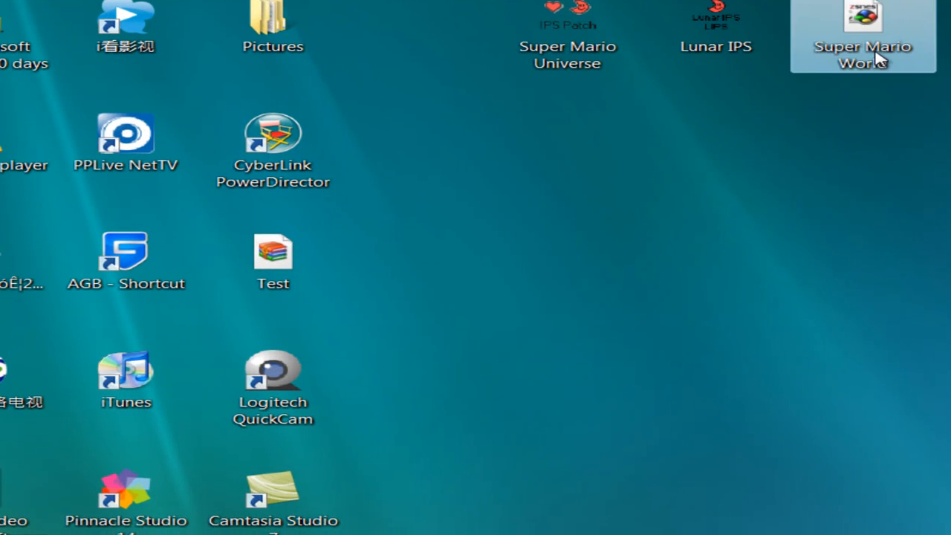
Step: Run the patched Super Mario World ROM in ZSNES to its title screen, then quit to the desktop
double_click(857, 15)
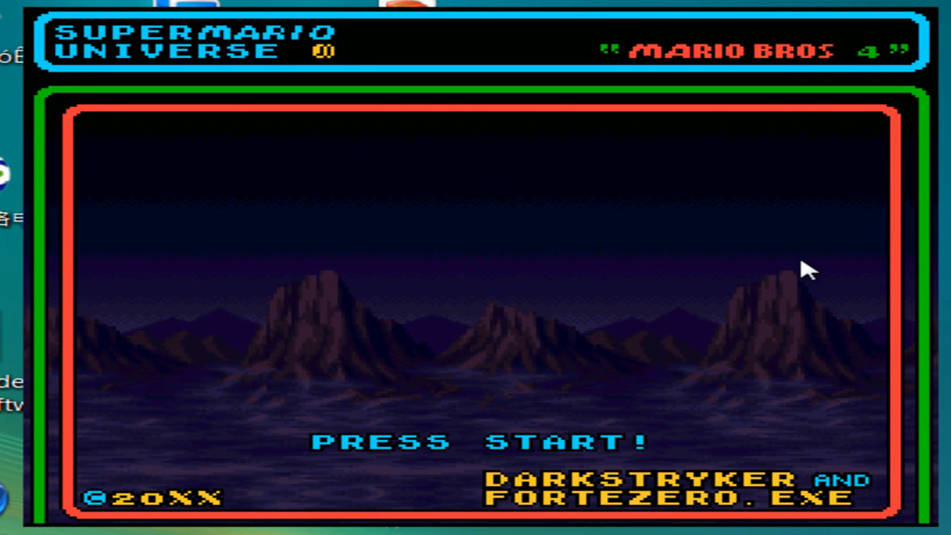
key("enter")
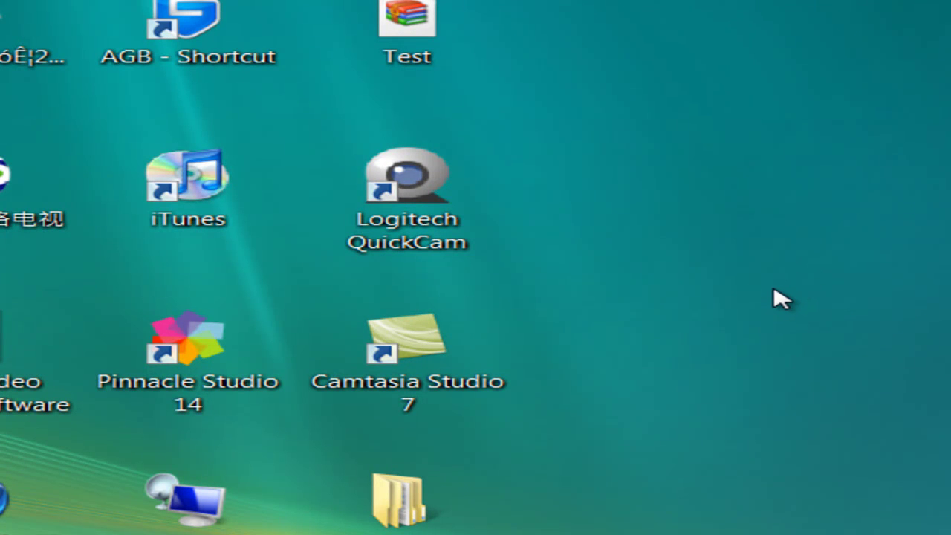
mouse_move(761, 295)
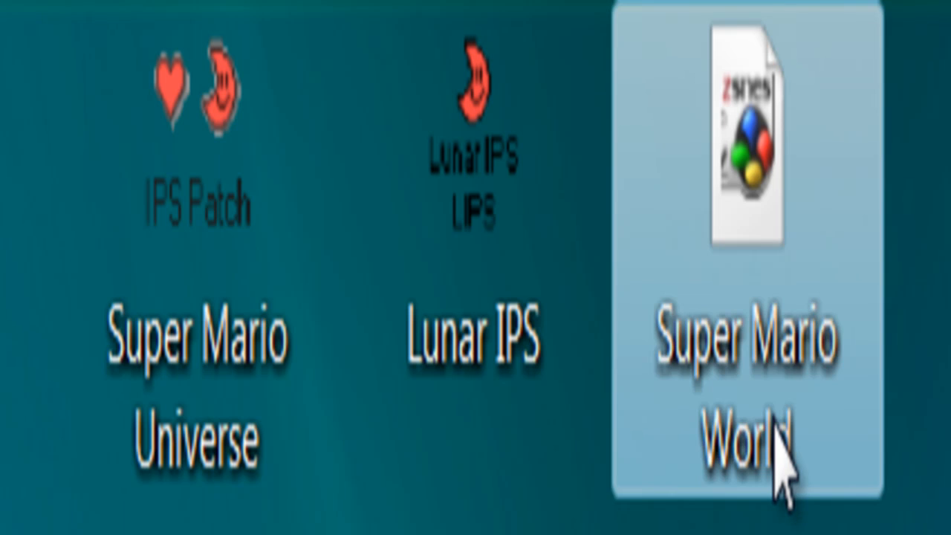
Step: Rename the Super Mario World ROM file in Windows Explorer and confirm the new name
double_click(750, 431)
type("Super Mario Univ")
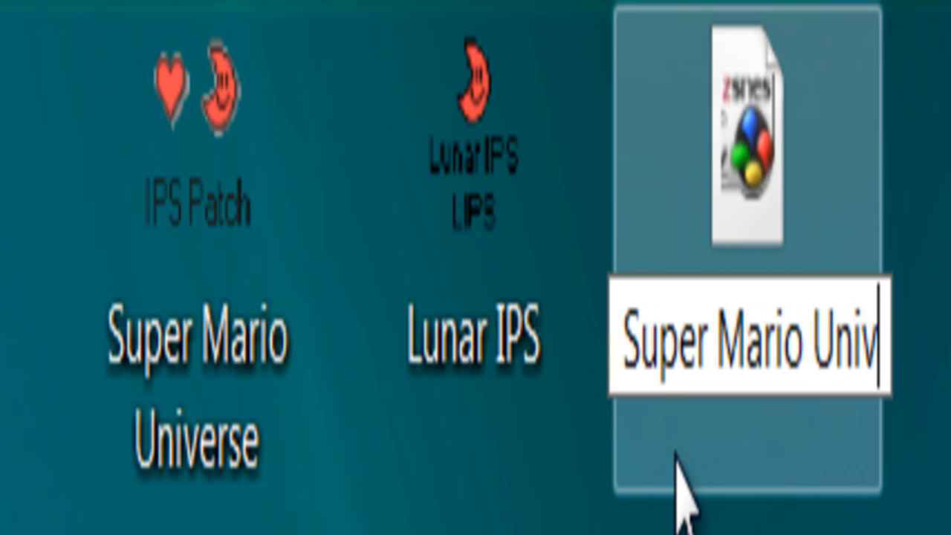
key("Enter")
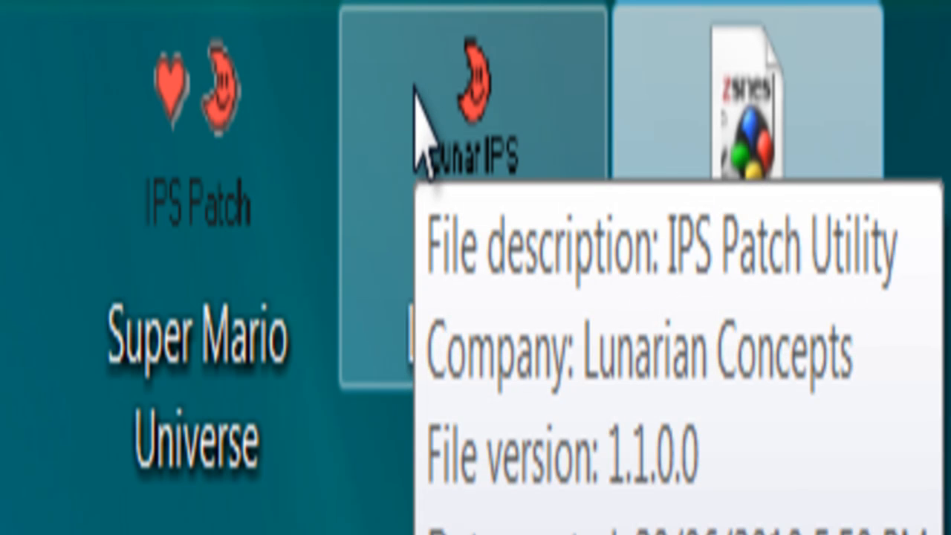
mouse_move(476, 14)
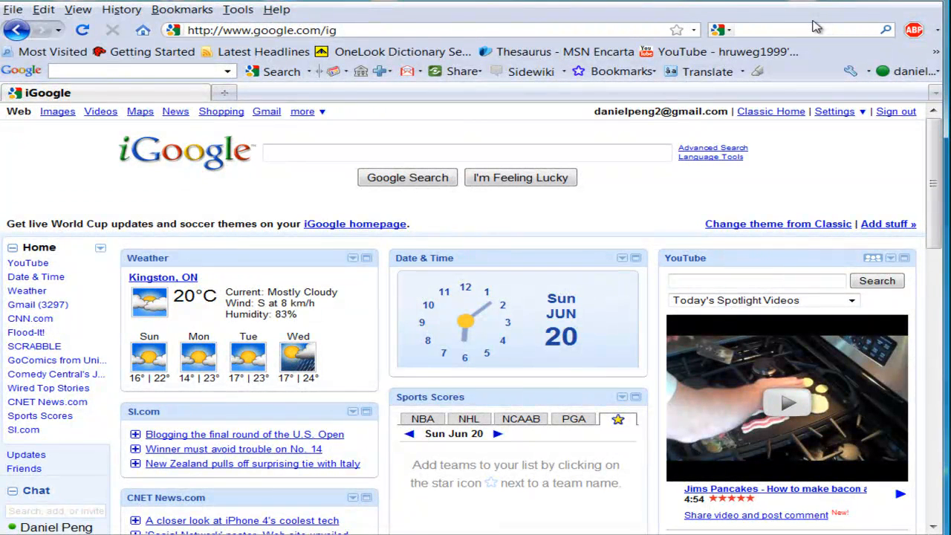
Step: Search Google for Lunar Magic and browse FuSoYa's Niche results to the Lunar Magic introduction page
type("Lunar Magic")
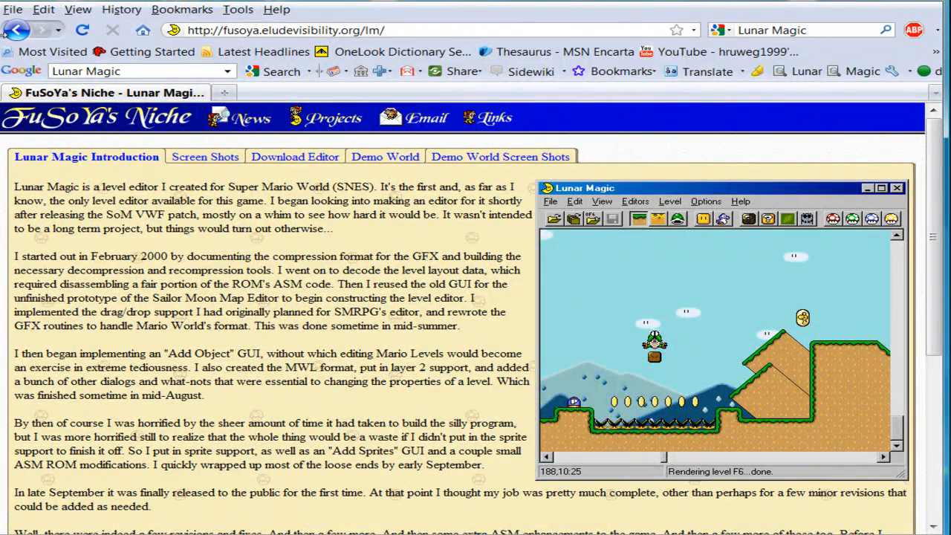
left_click(15, 30)
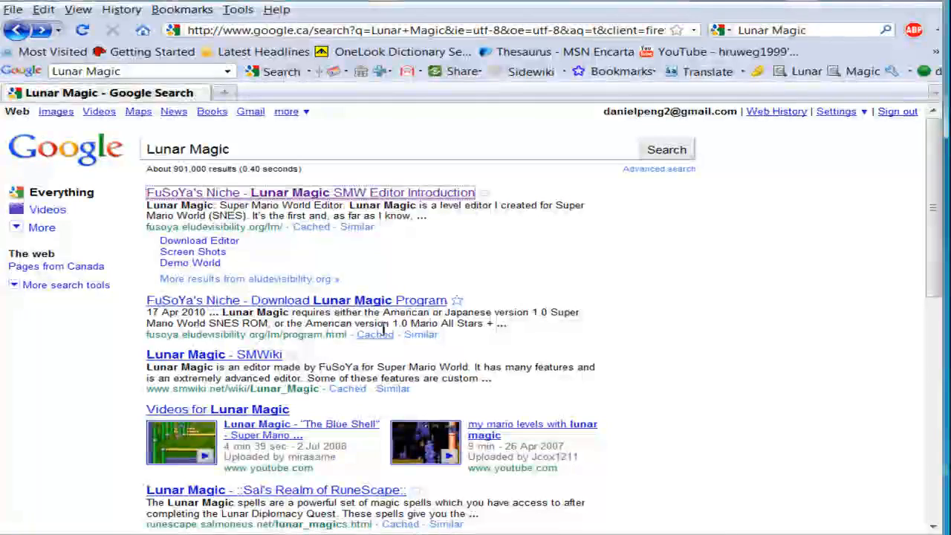
left_click(289, 300)
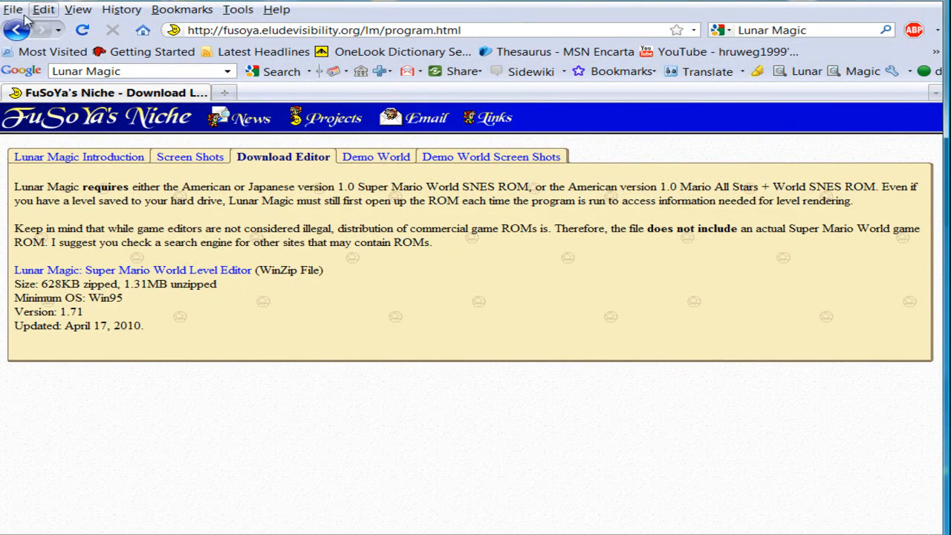
left_click(17, 30)
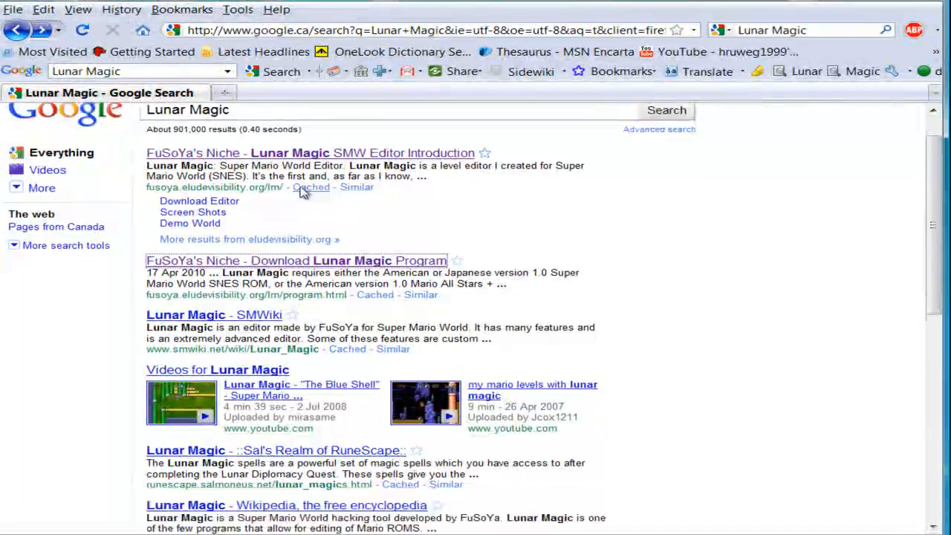
scroll("down", 3)
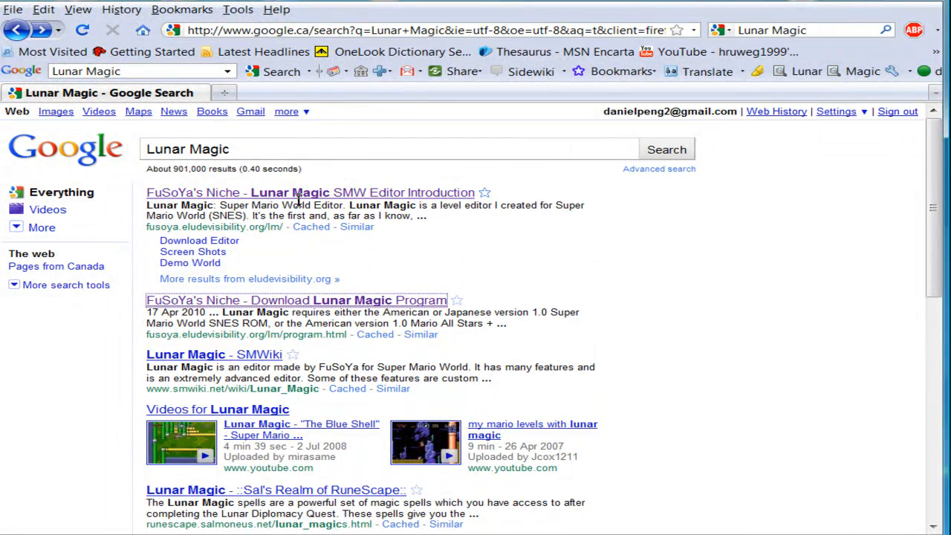
mouse_move(868, 25)
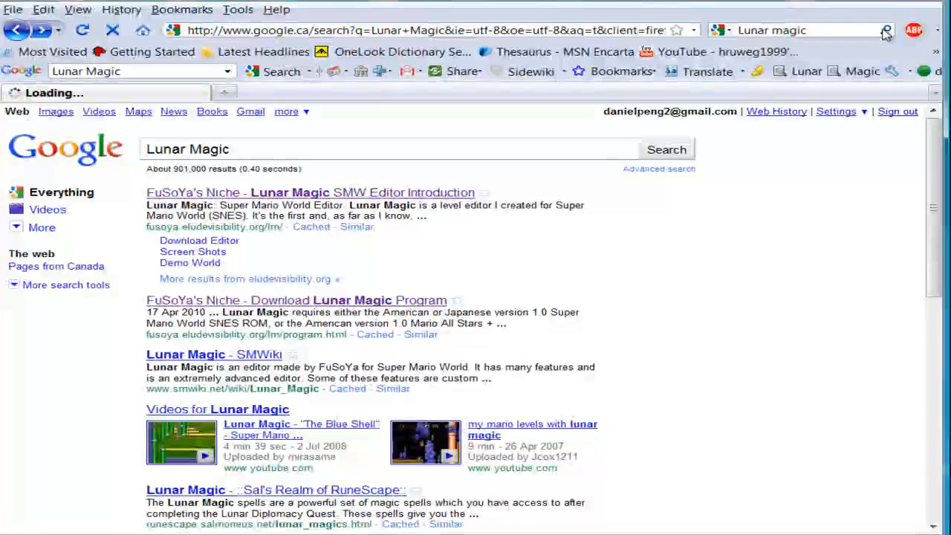
scroll("down", 3)
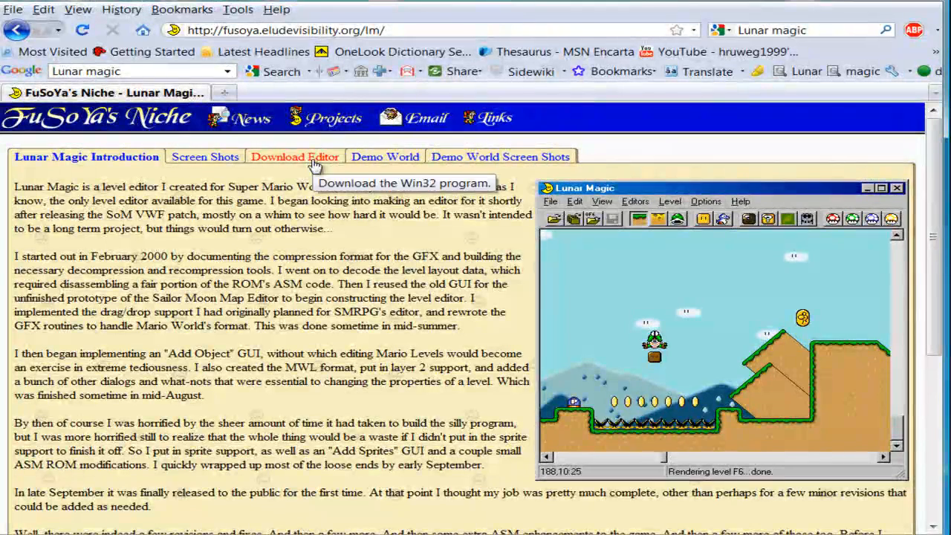
Step: Browse FuSoYa's Niche from the Lunar Magic download page to the Demo World page
left_click(294, 158)
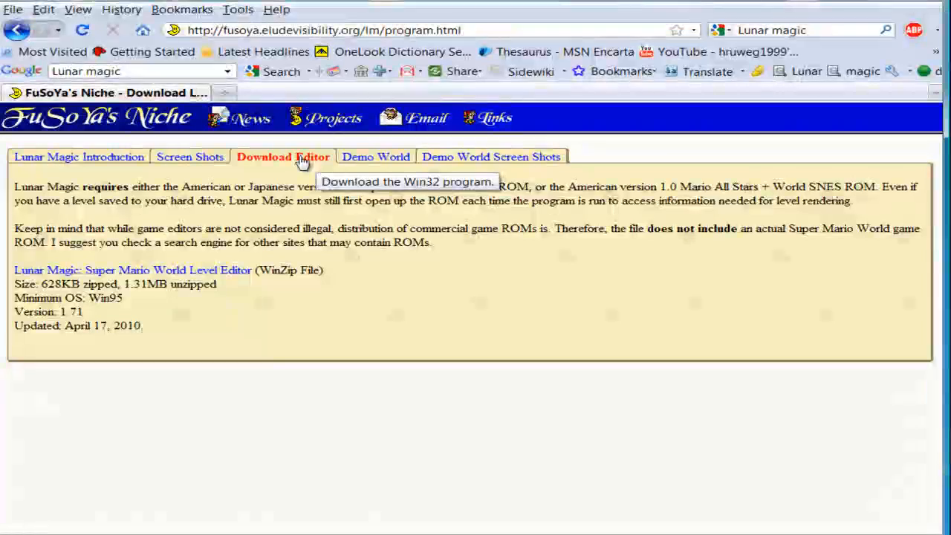
left_click(376, 157)
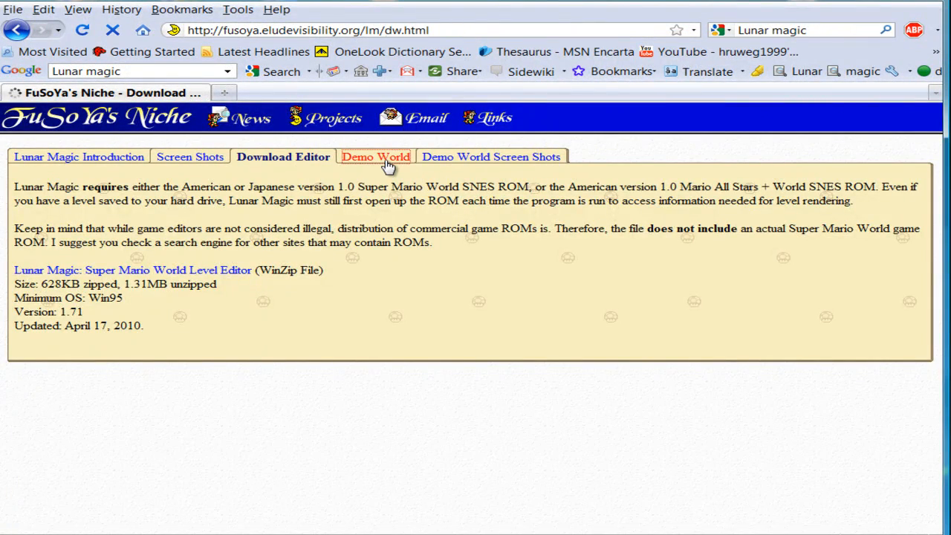
left_click(376, 157)
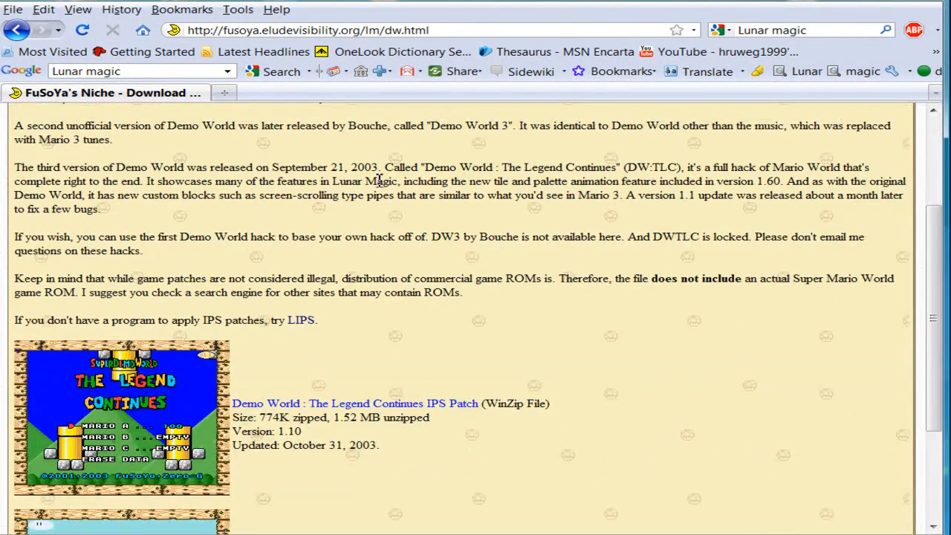
scroll("down", 3)
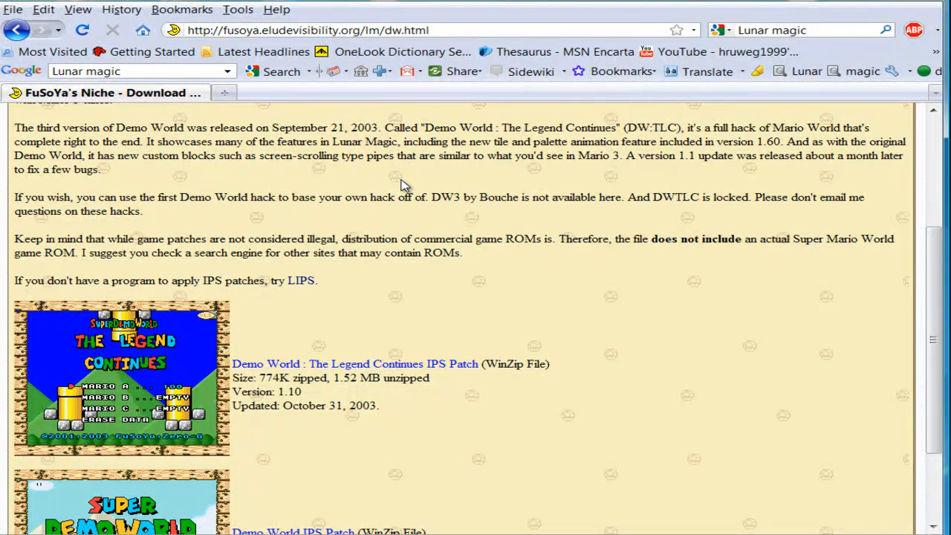
Step: Replace the search text with 'Lunar' and run a web search for Lunar Ips
left_click(795, 30)
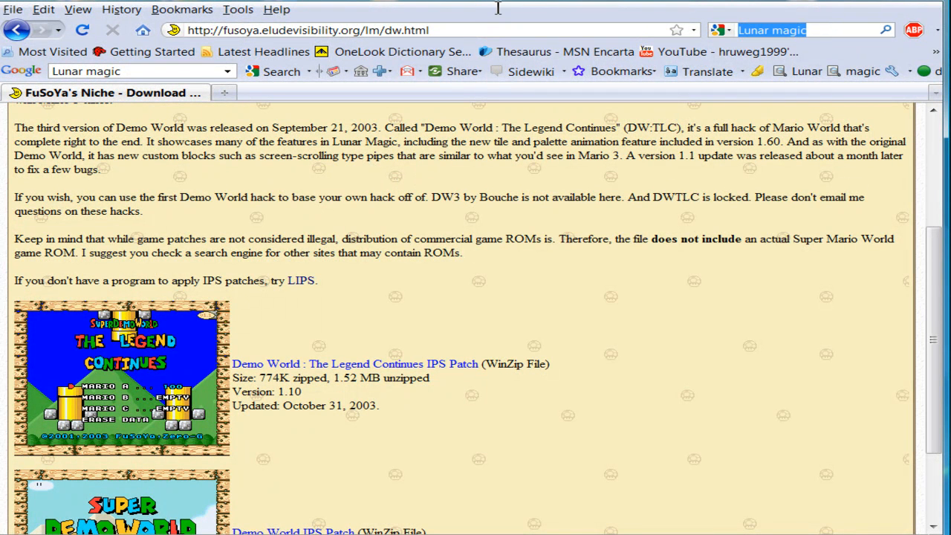
mouse_move(472, 15)
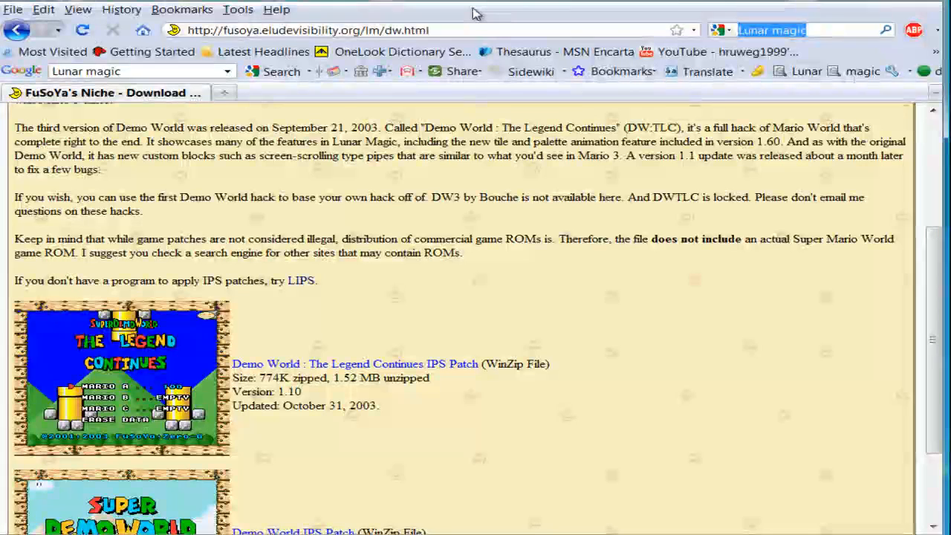
type("Lum")
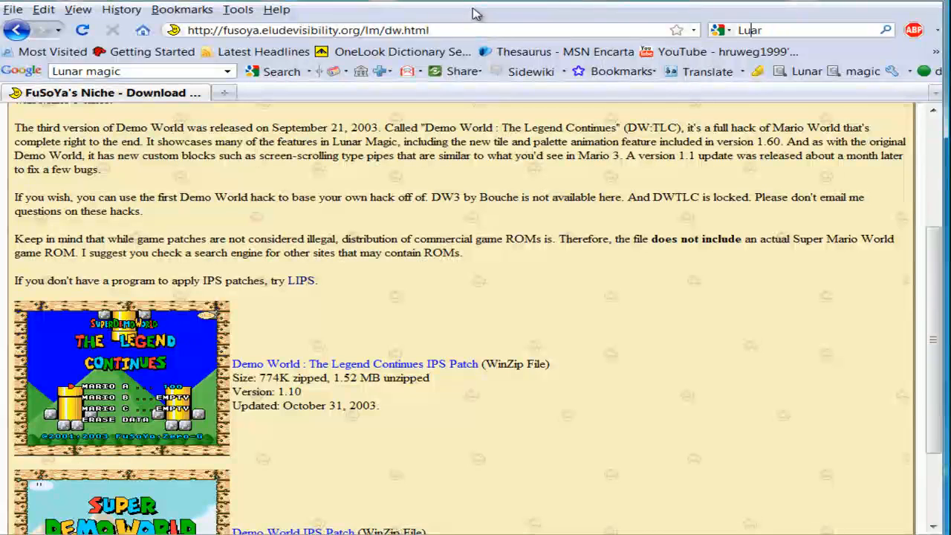
type("Lunar")
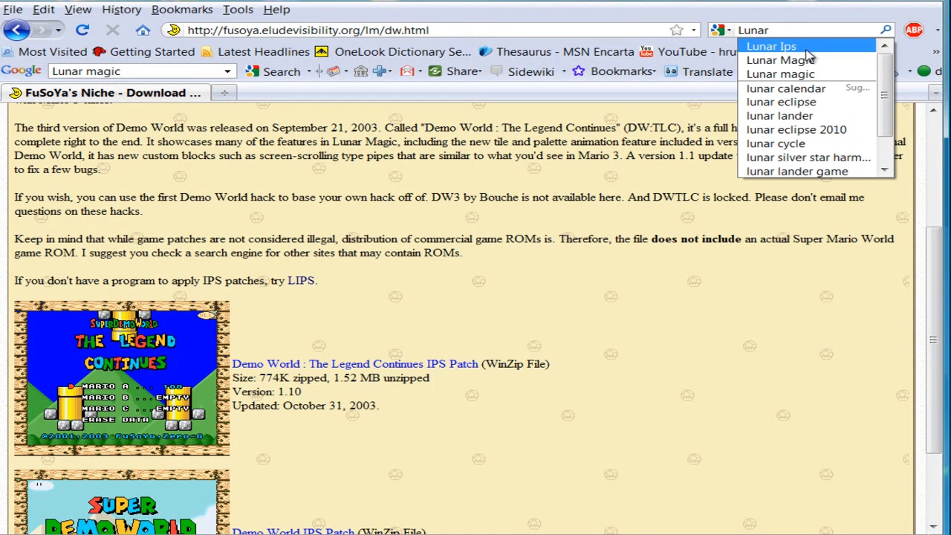
left_click(770, 44)
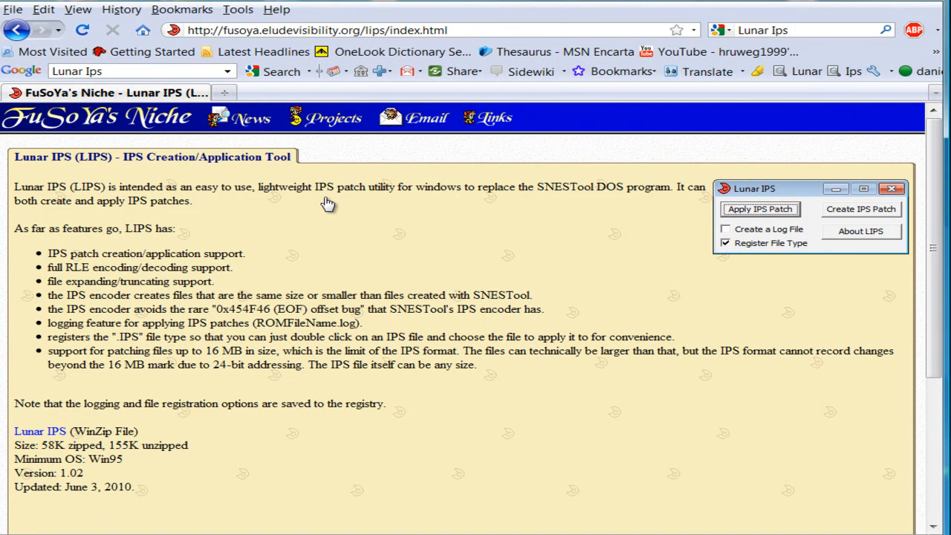
mouse_move(358, 211)
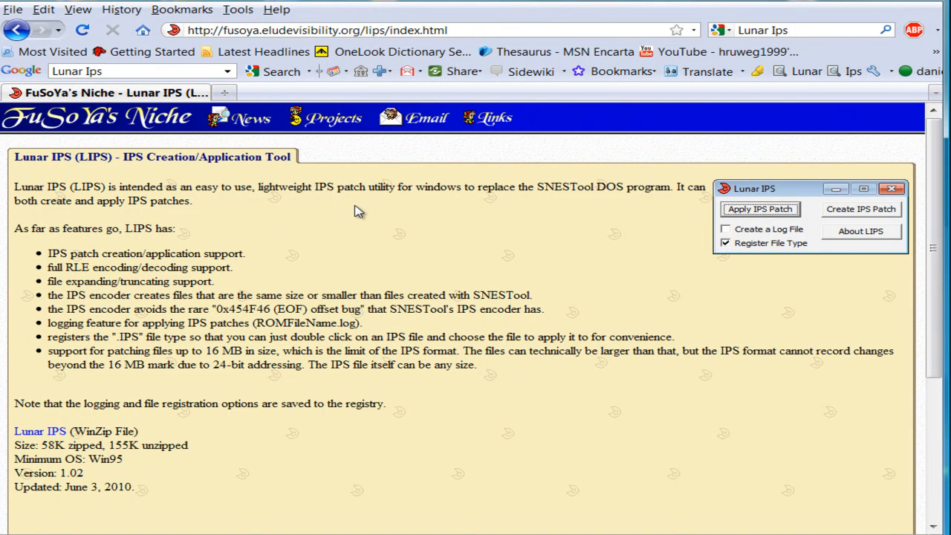
Step: Scroll the Lunar IPS page down to its 'Lunar IPS (WinZip File)' download link
scroll("down", 3)
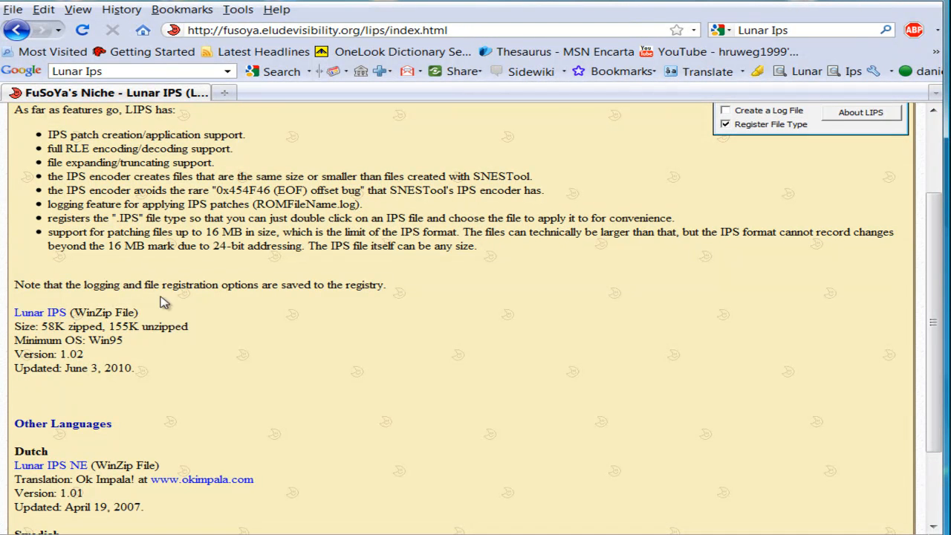
mouse_move(42, 324)
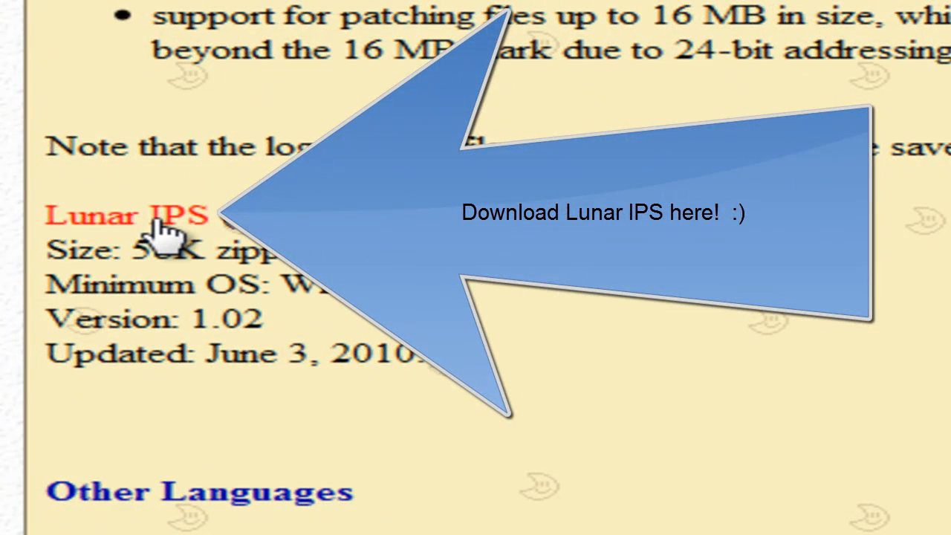
mouse_move(185, 229)
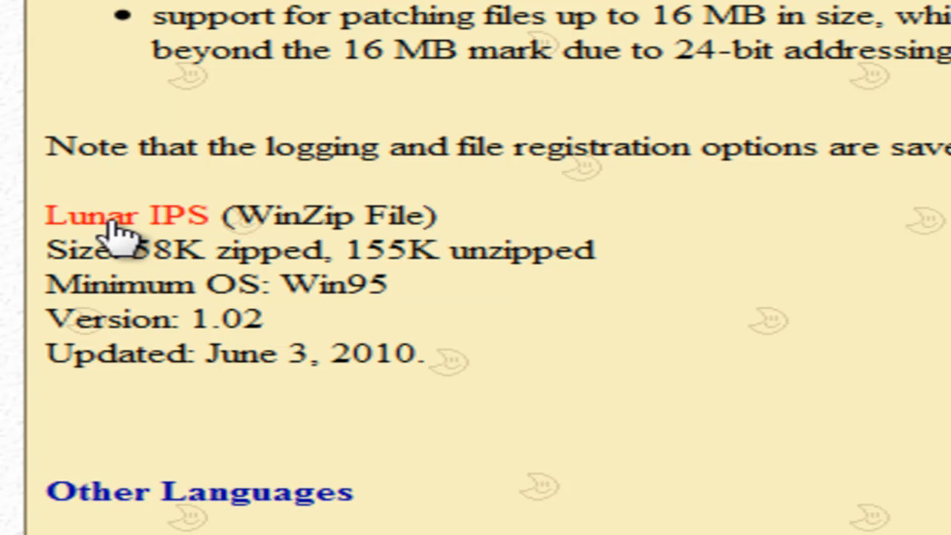
scroll("down", 3)
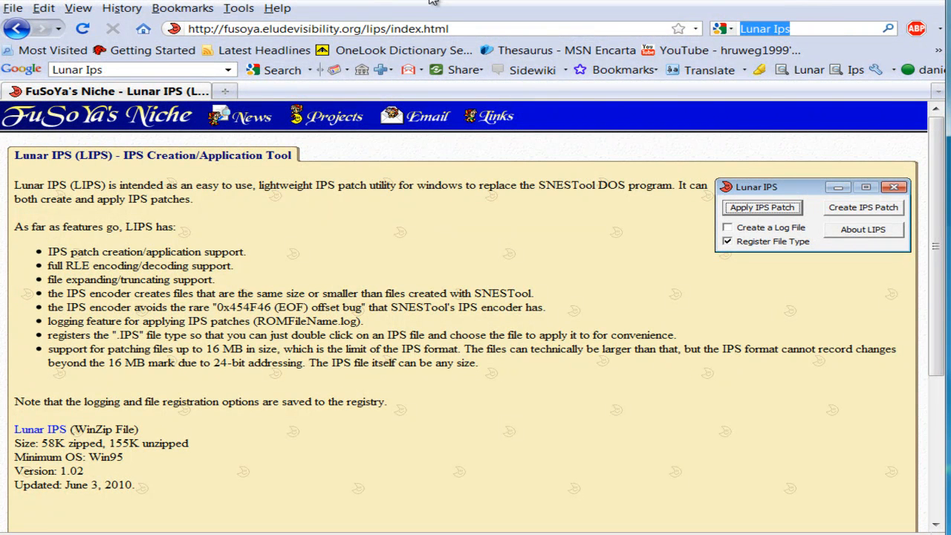
Step: Search 'SMW Sentral', open the SMW Central main page and its Featured Hacks list
type("S")
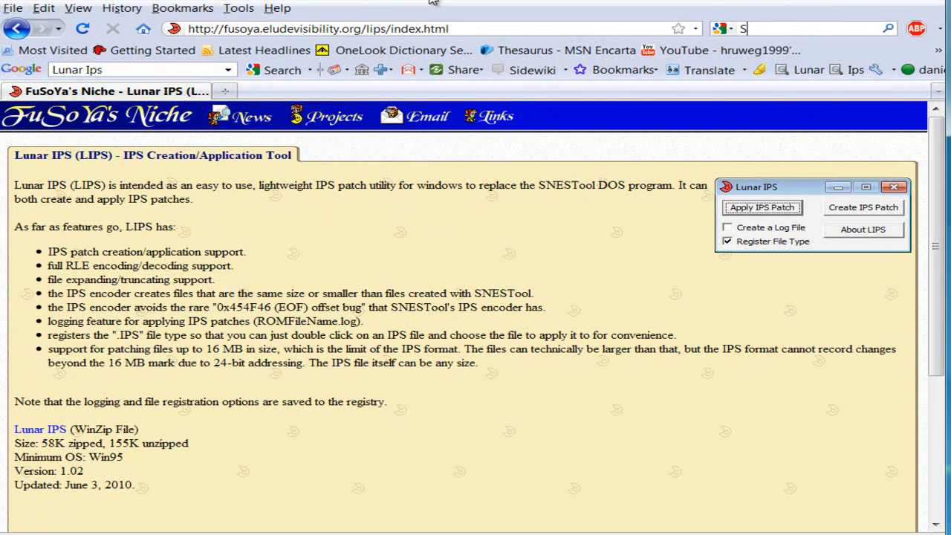
type("MW Sentral")
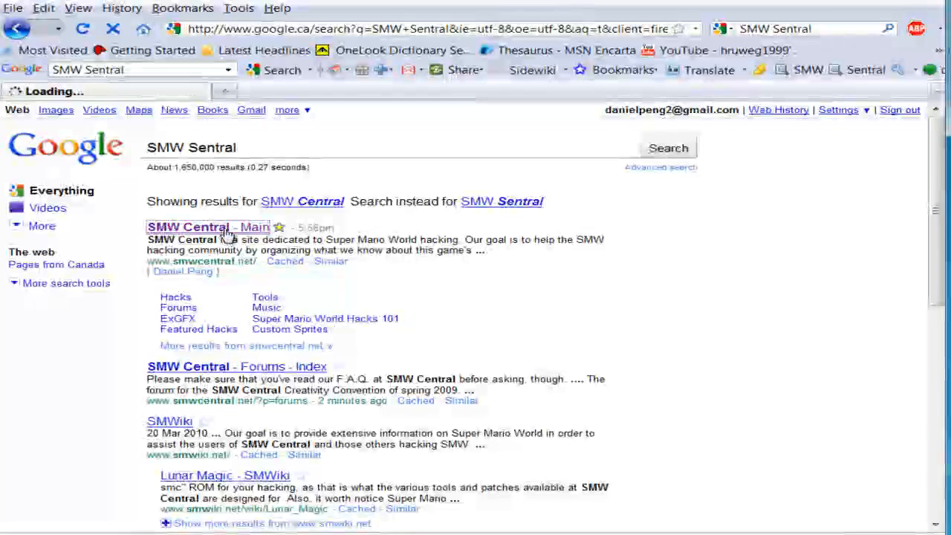
left_click(187, 226)
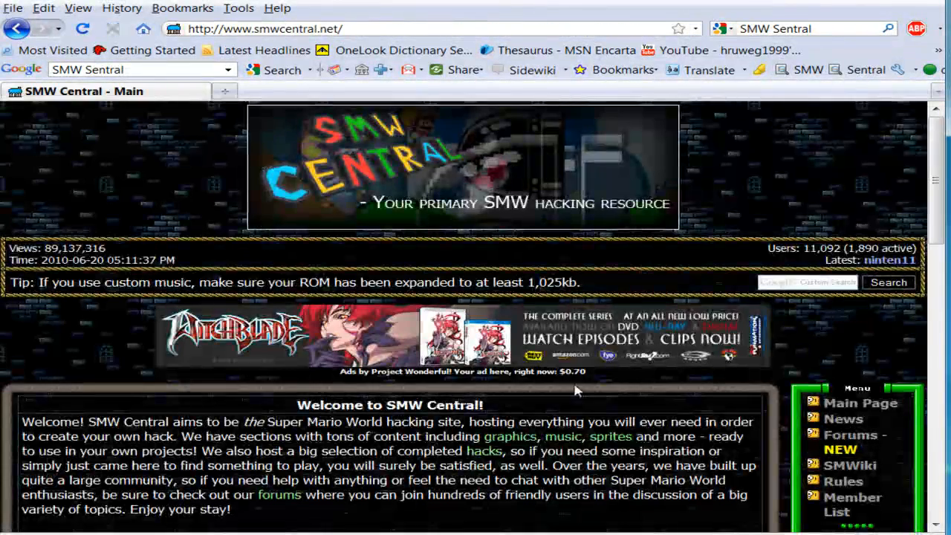
scroll("down", 3)
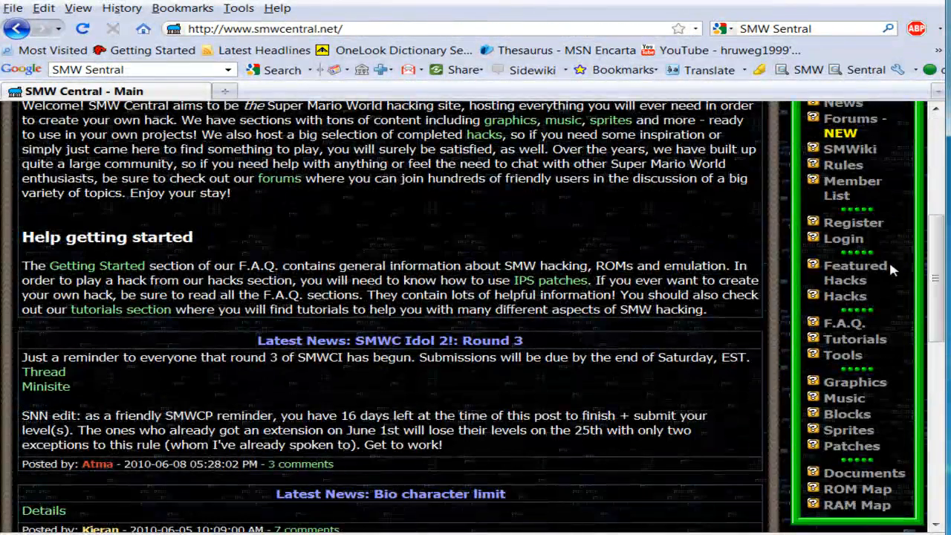
left_click(856, 274)
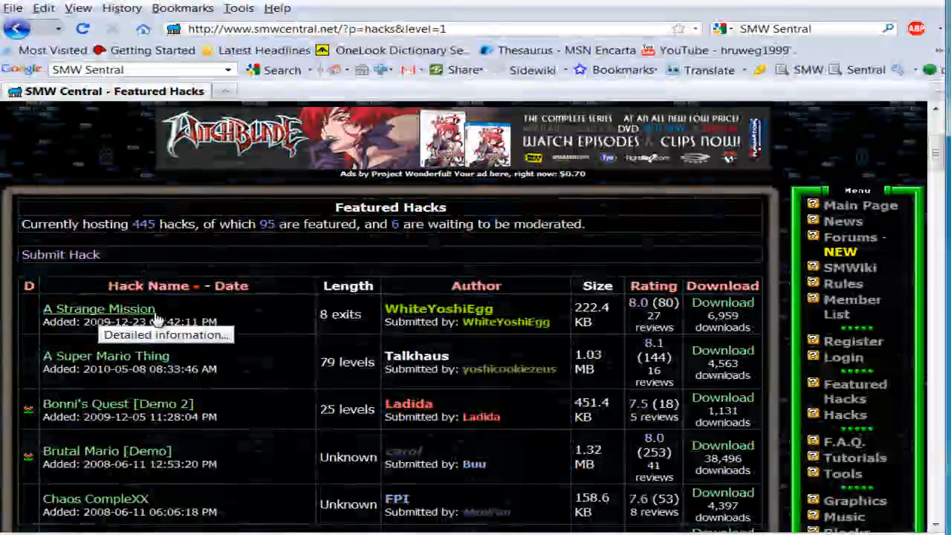
Step: Scroll down through SMW Central's Featured Hacks table, past entries like The Second Reality Project
scroll("down", 3)
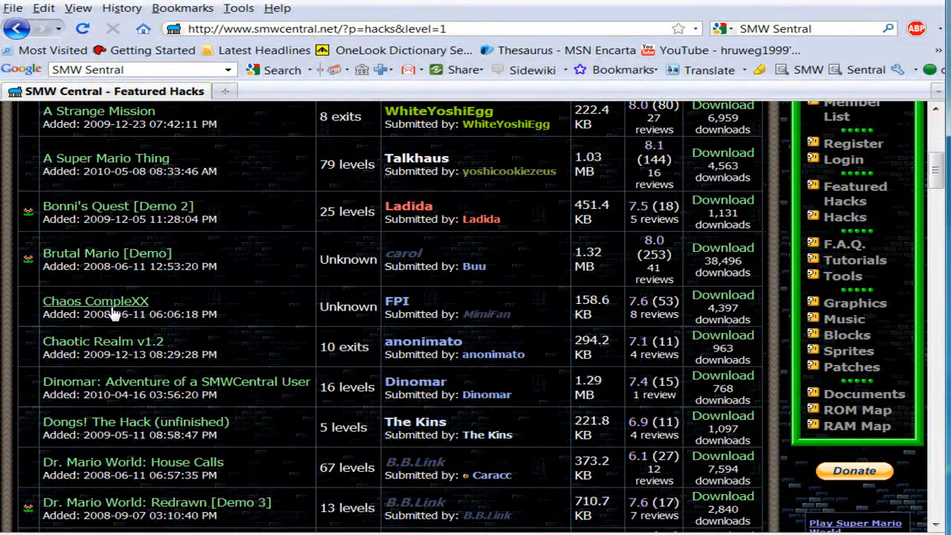
mouse_move(249, 339)
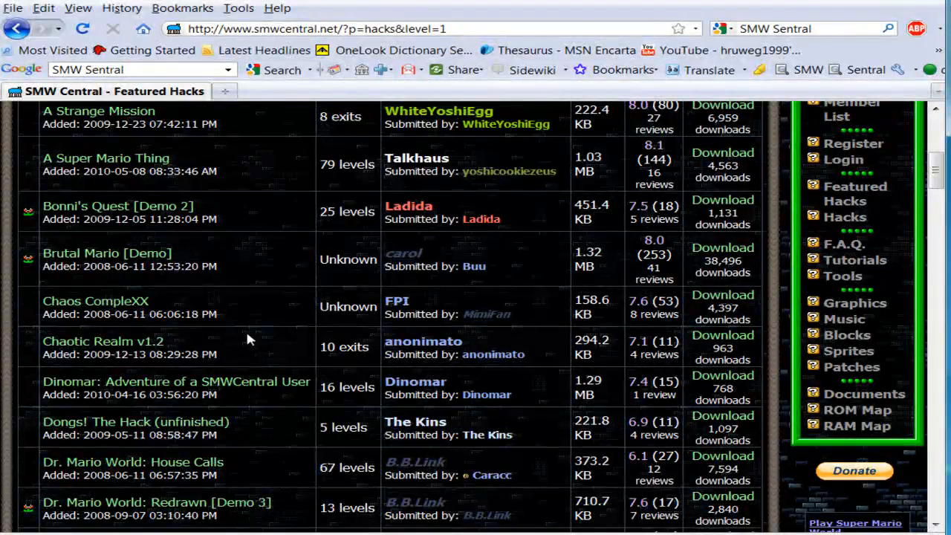
scroll("down", 3)
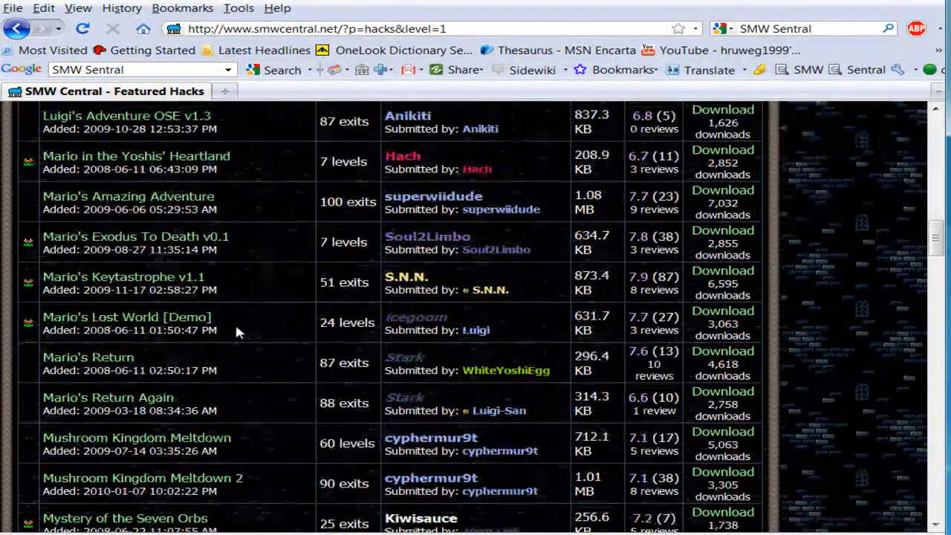
scroll("down", 3)
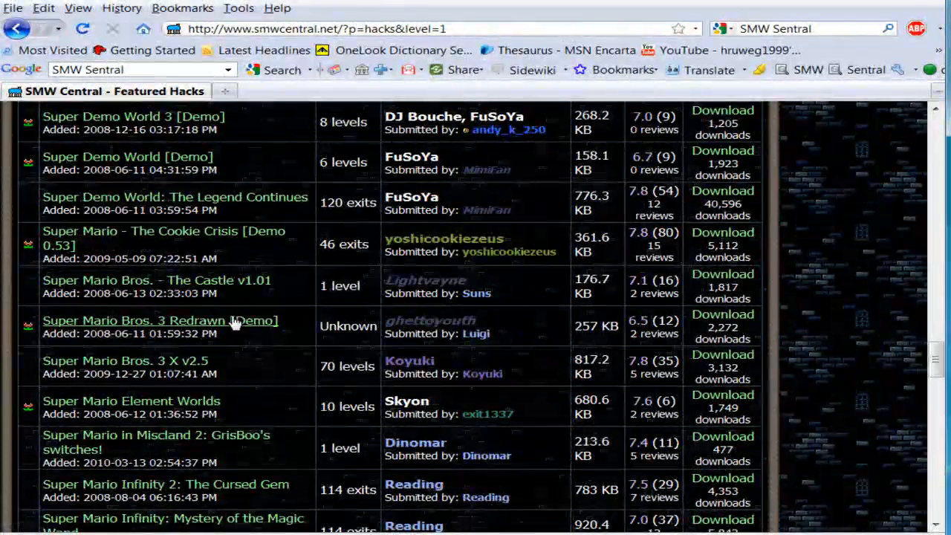
scroll("down", 3)
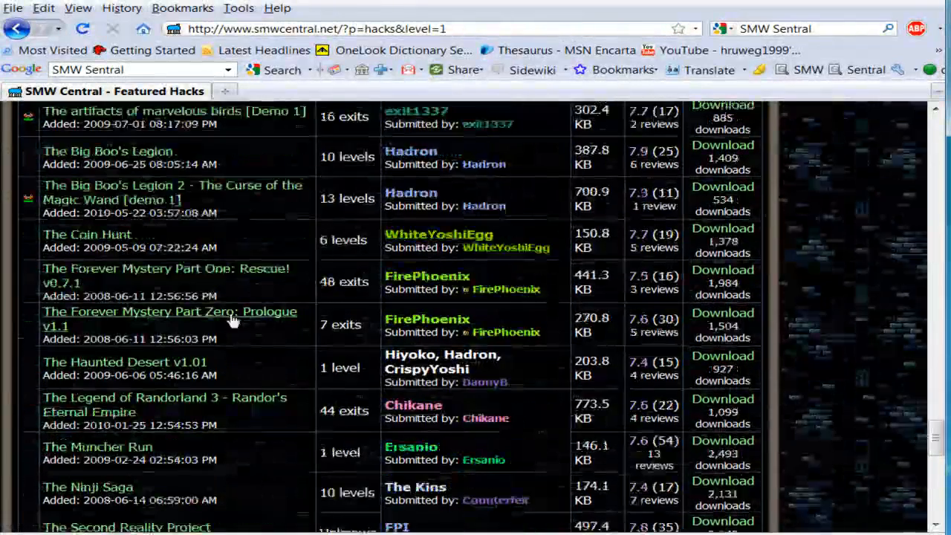
scroll("down", 3)
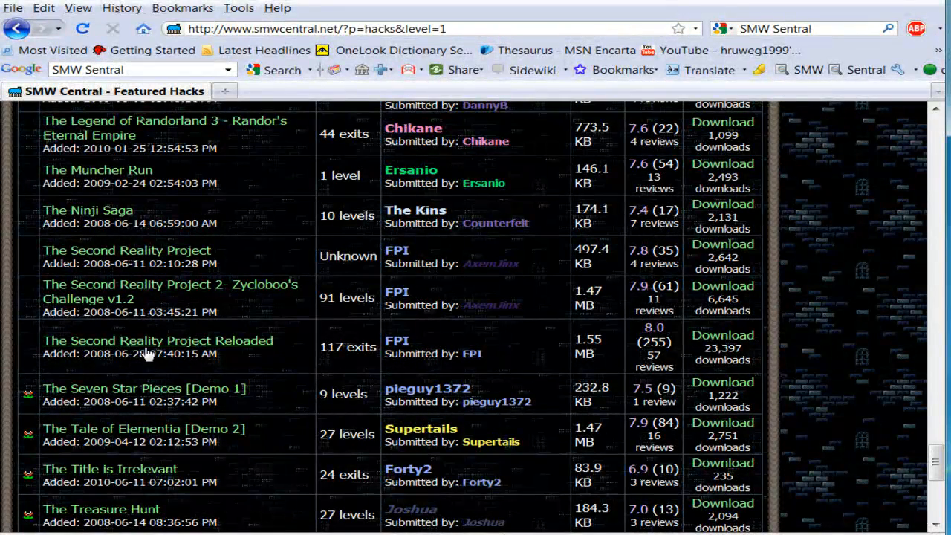
mouse_move(149, 340)
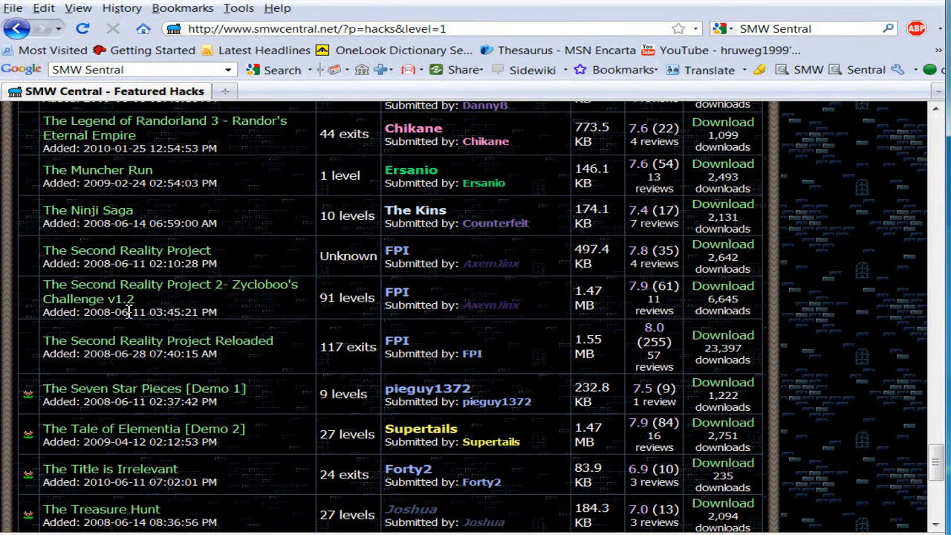
scroll("down", 3)
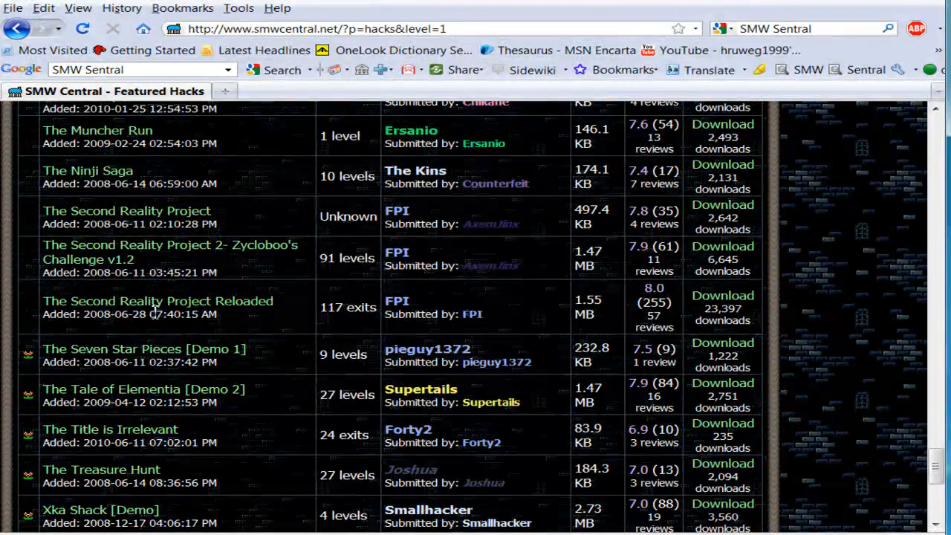
mouse_move(155, 300)
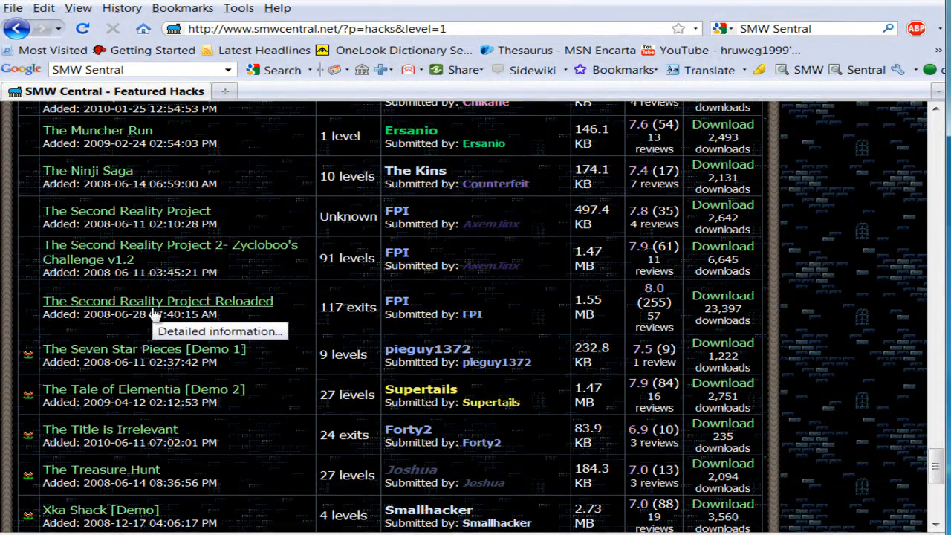
scroll("down", 3)
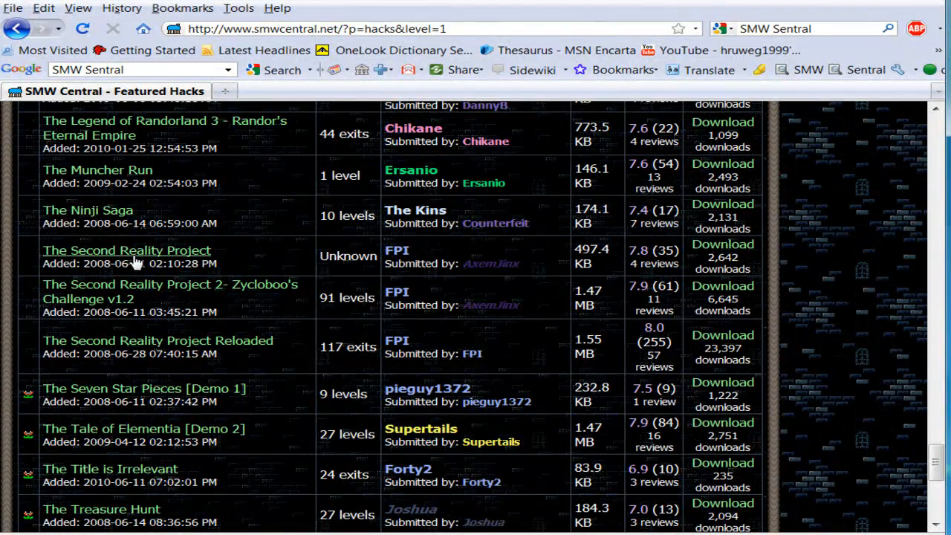
scroll("down", 3)
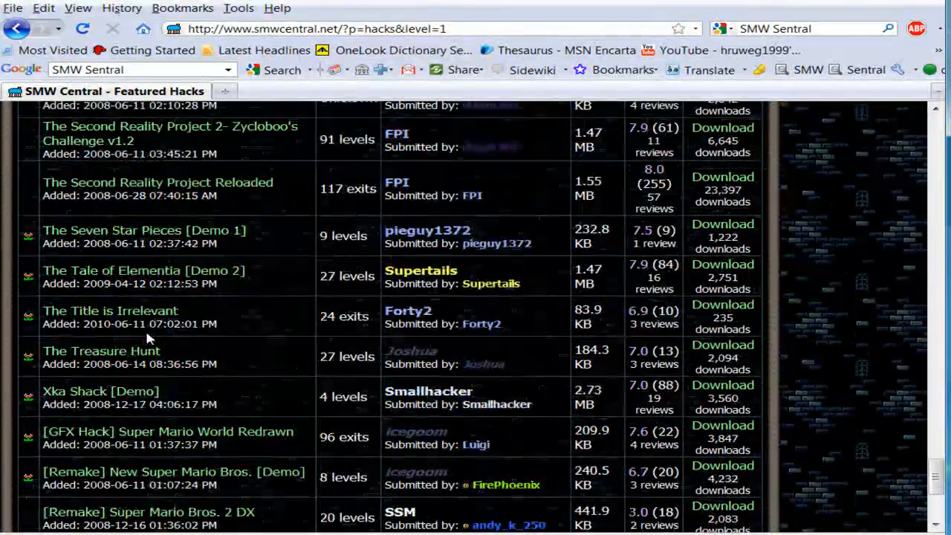
scroll("down", 3)
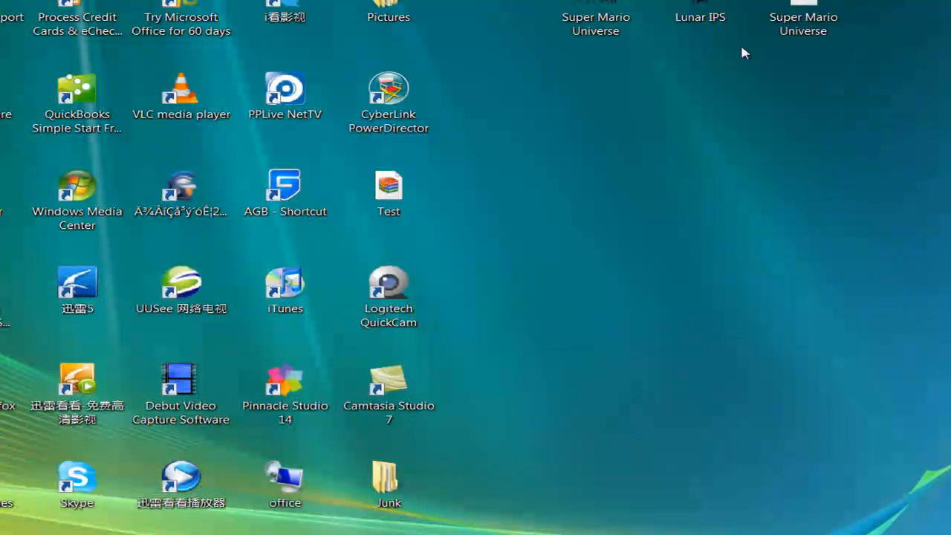
mouse_move(727, 359)
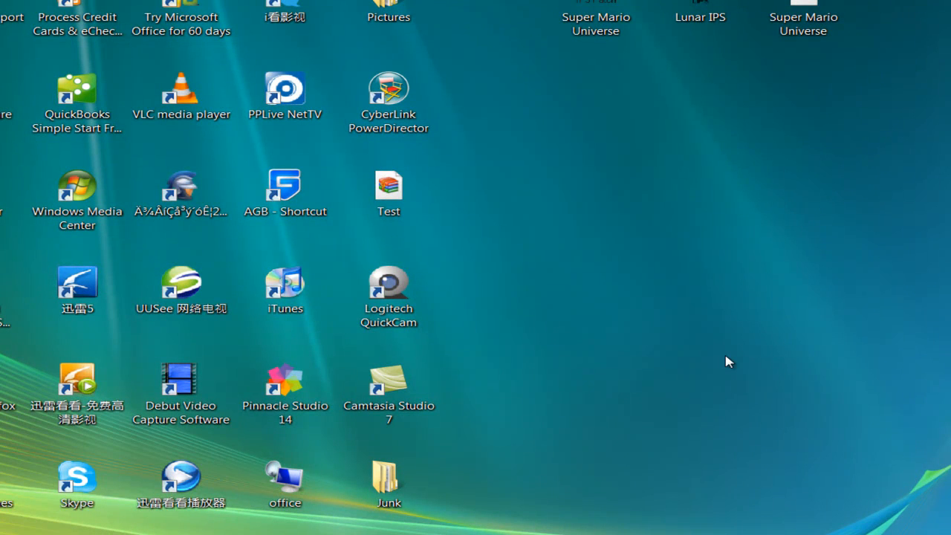